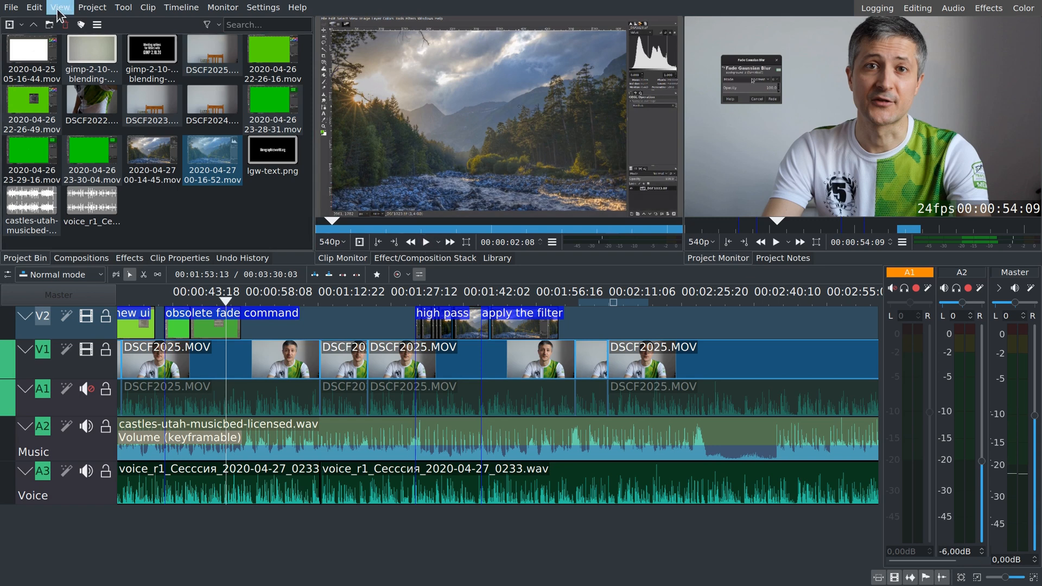
- Return to the Editing workspace, then load Layout 1: Logging from View > Load Layout
left_click(59, 7)
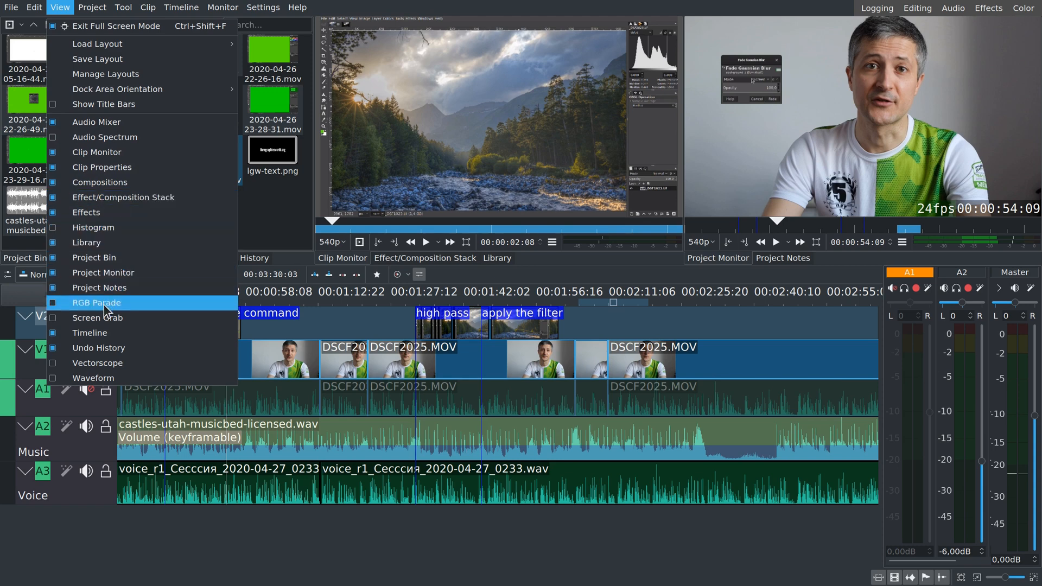
mouse_move(92, 378)
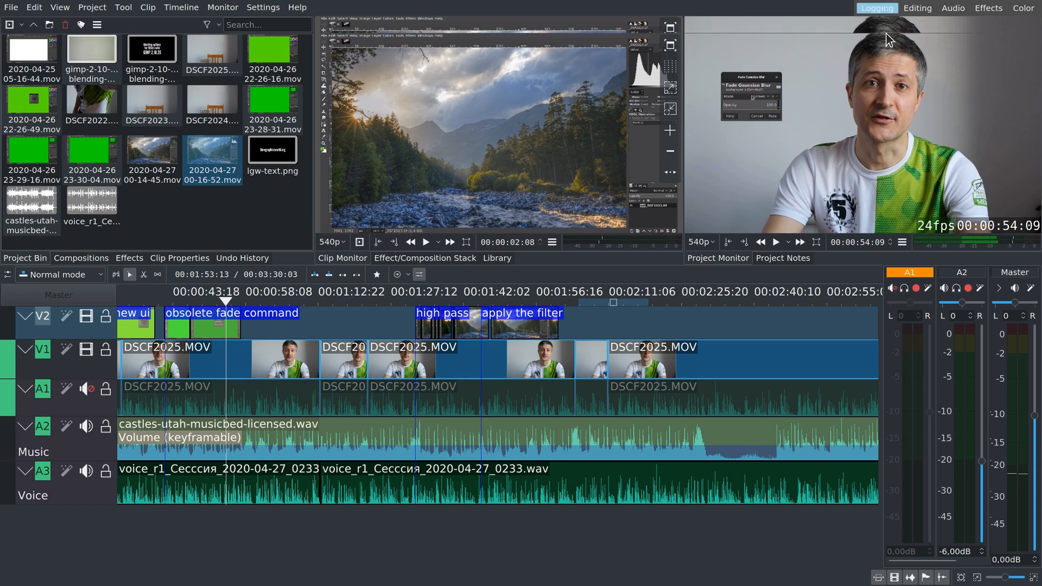
left_click(918, 8)
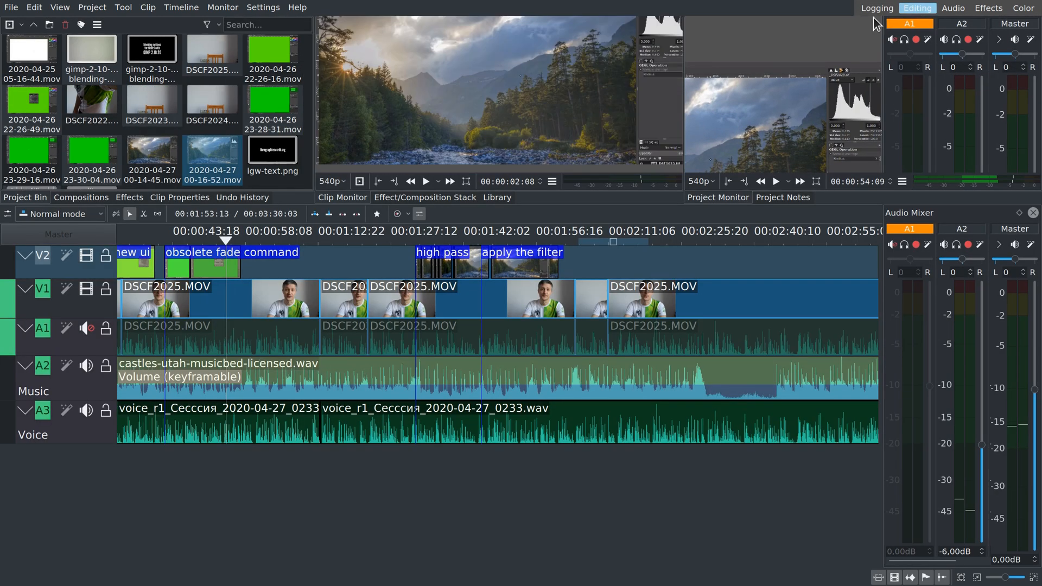
left_click(63, 8)
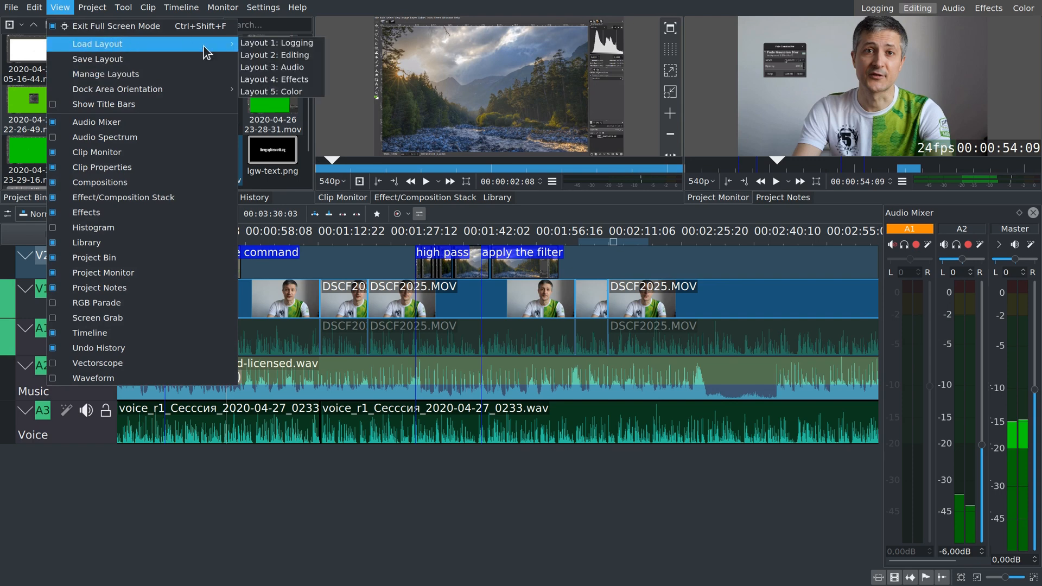
left_click(273, 43)
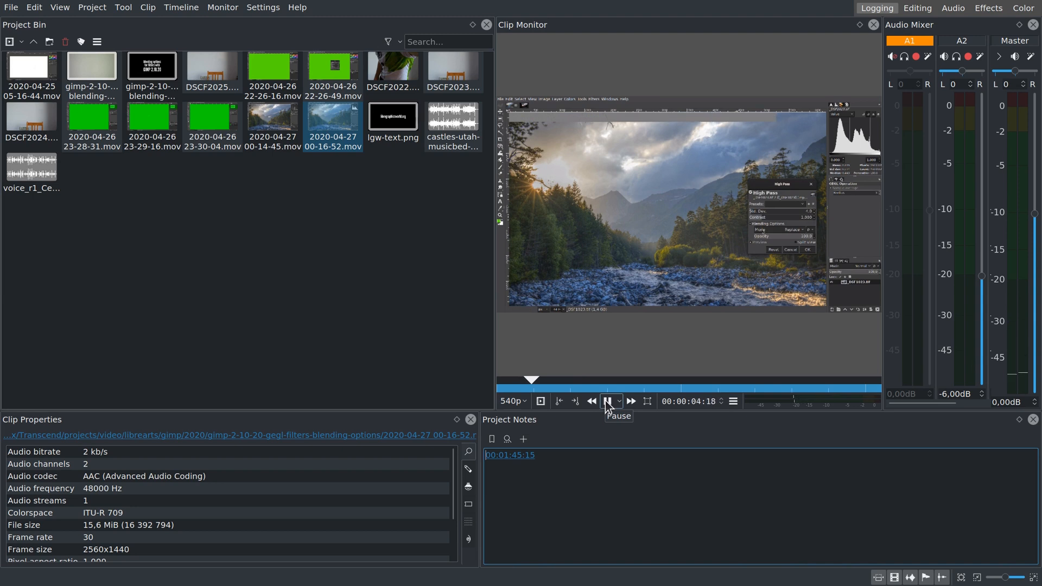
- Stop playback, set in and out points on DSCF2023.MOV, and return to the Editing layout
left_click(610, 401)
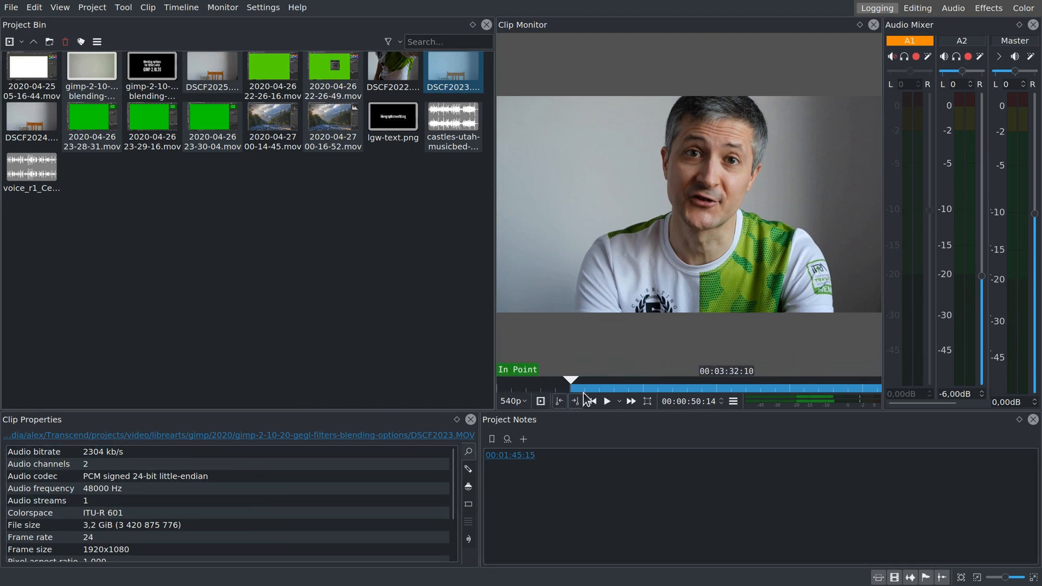
left_click(575, 402)
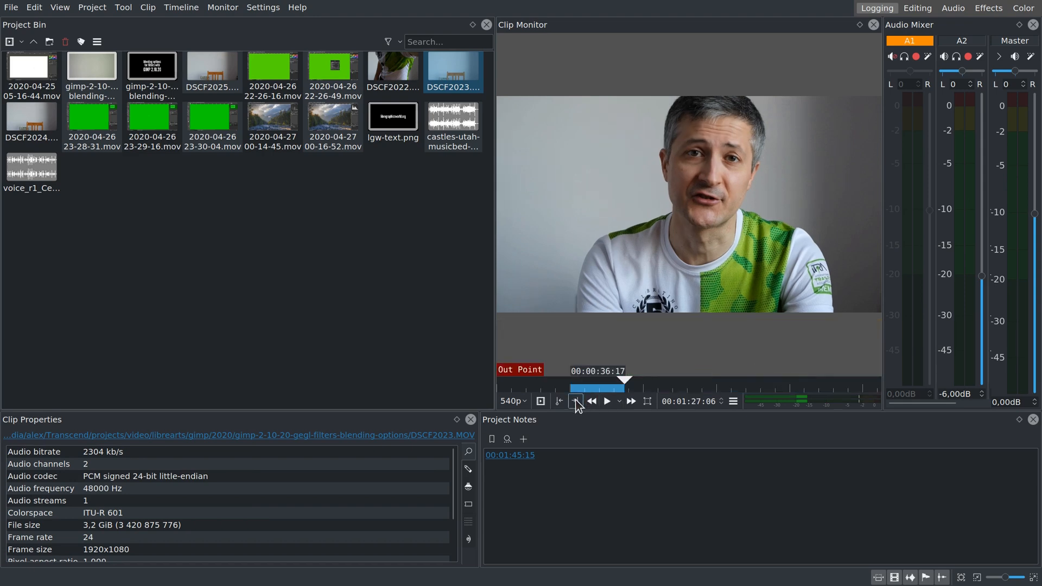
left_click(576, 401)
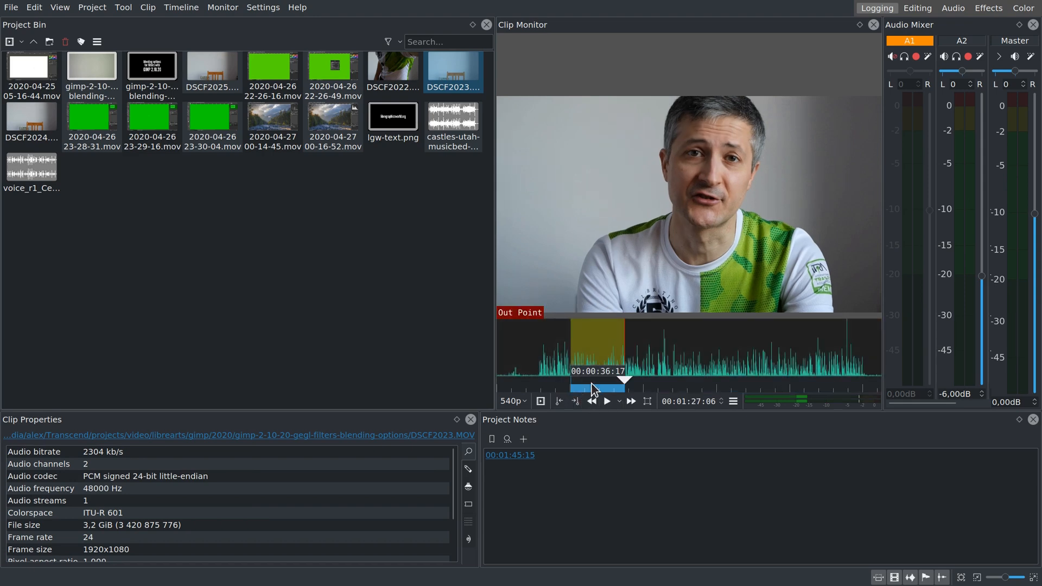
left_click(911, 8)
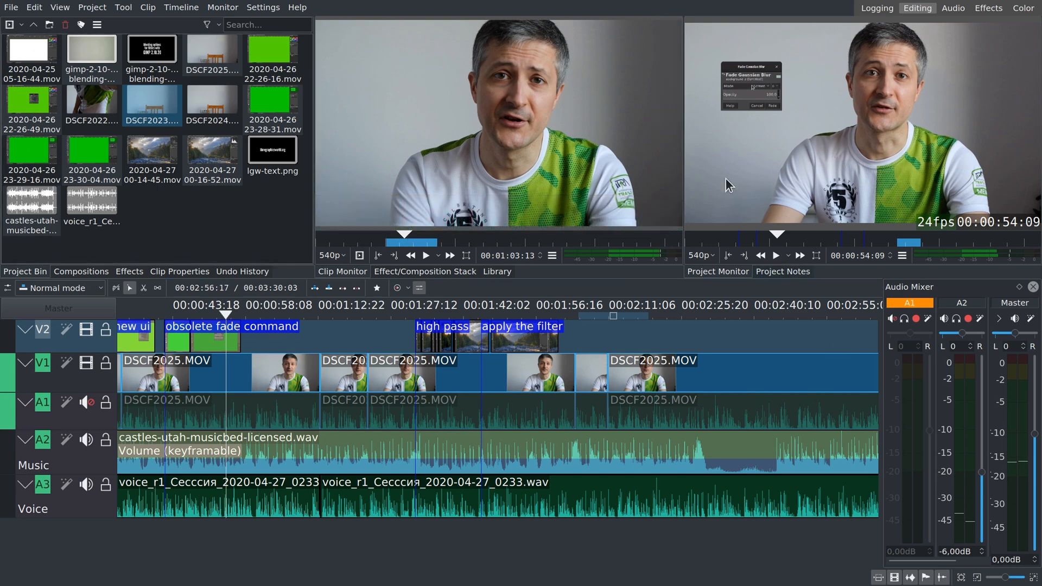
mouse_move(585, 289)
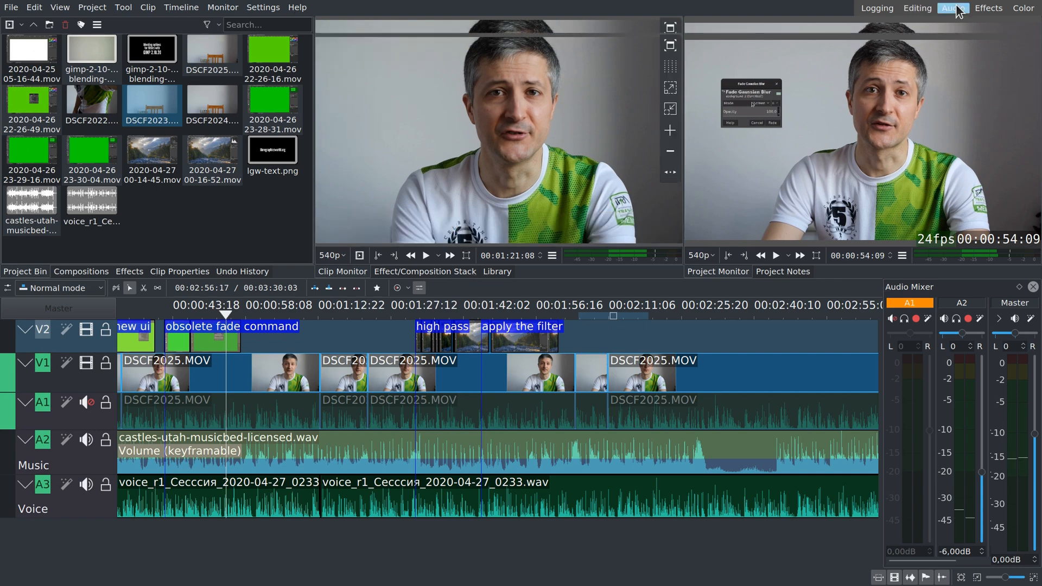
- Switch to the Audio layout and play the project from the 1:12 mark
left_click(953, 8)
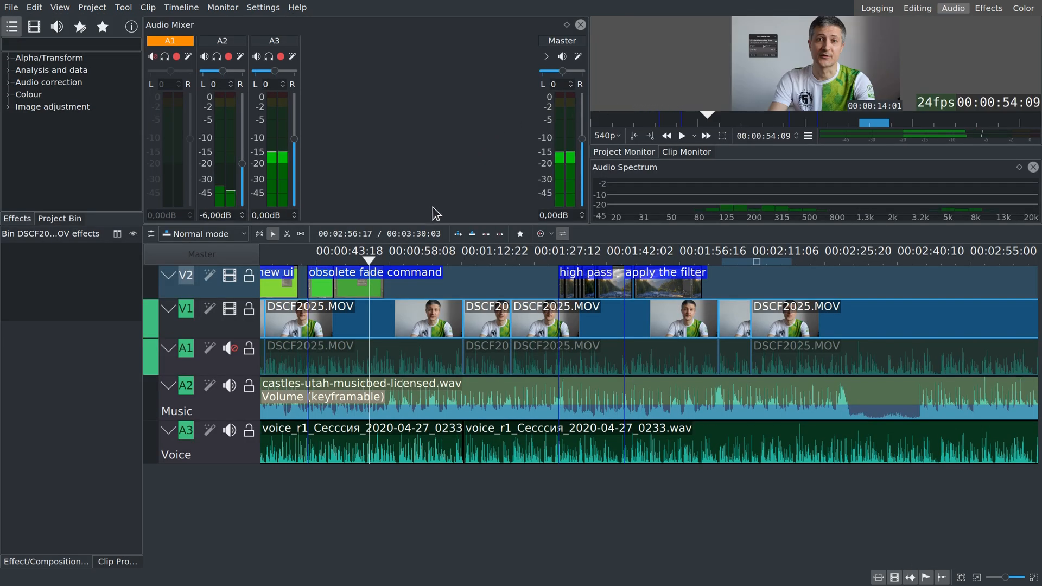
left_click(461, 261)
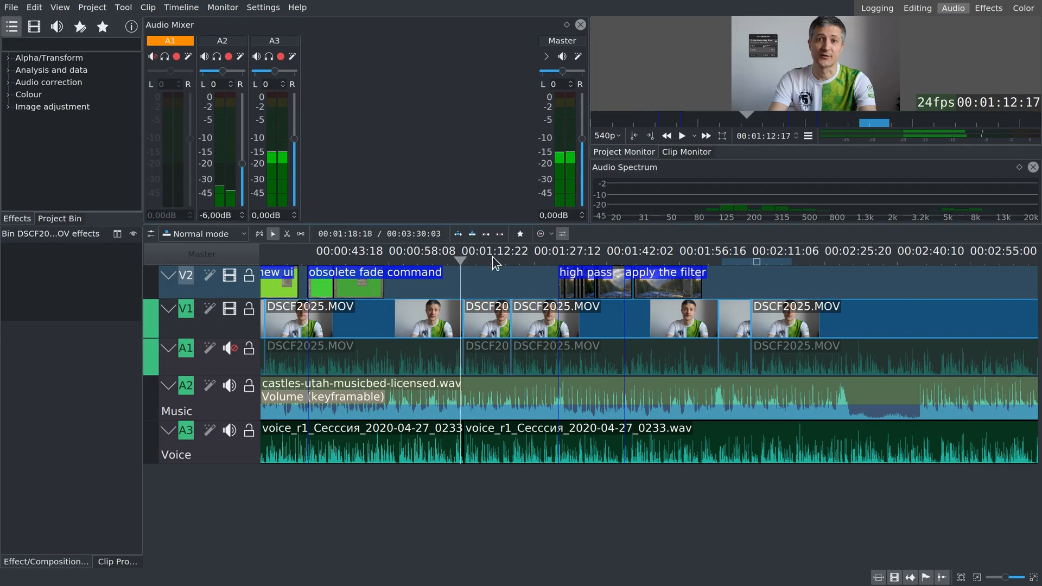
left_click(560, 260)
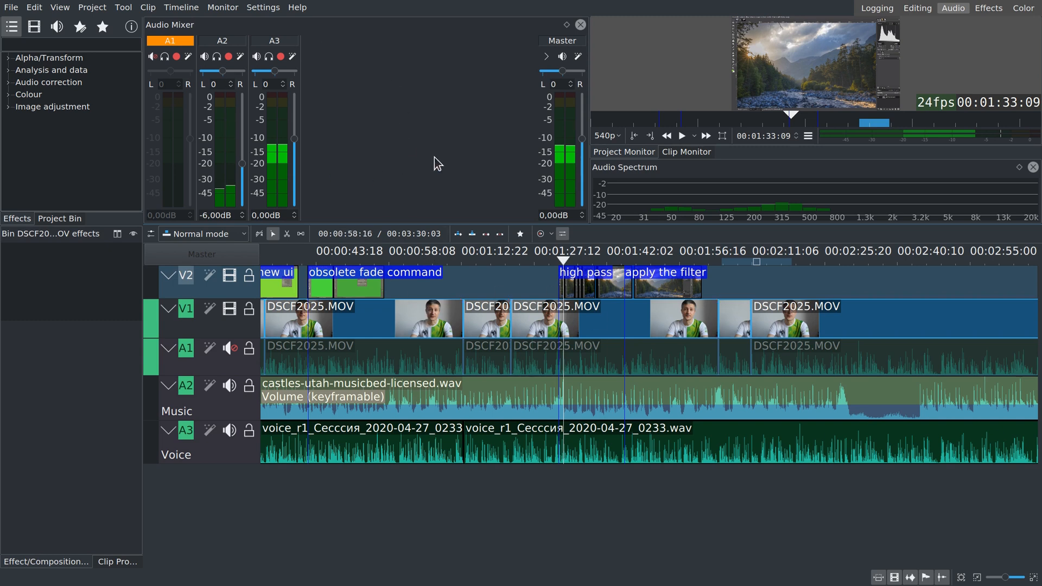
mouse_move(477, 78)
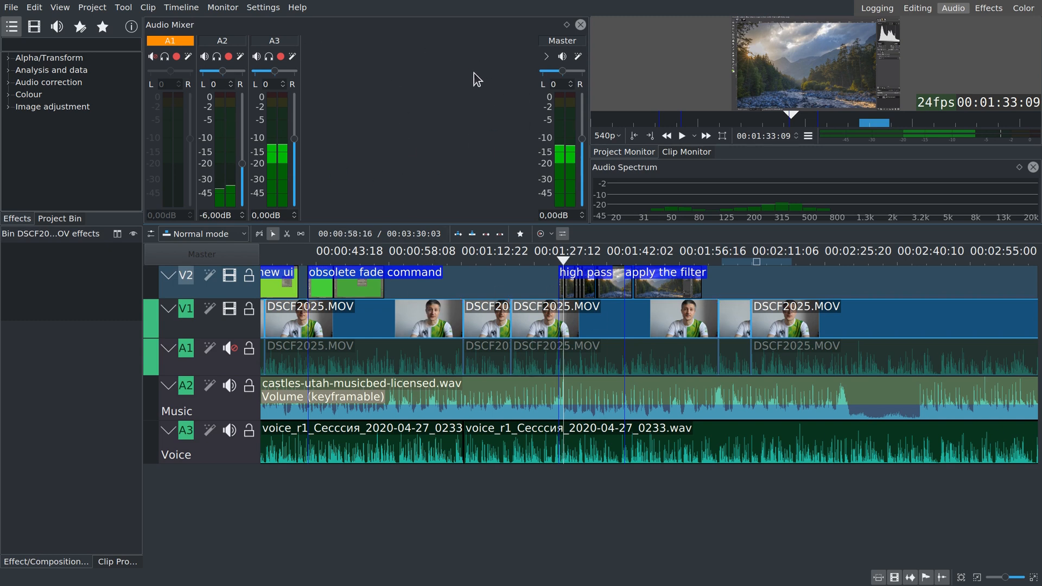
mouse_move(988, 8)
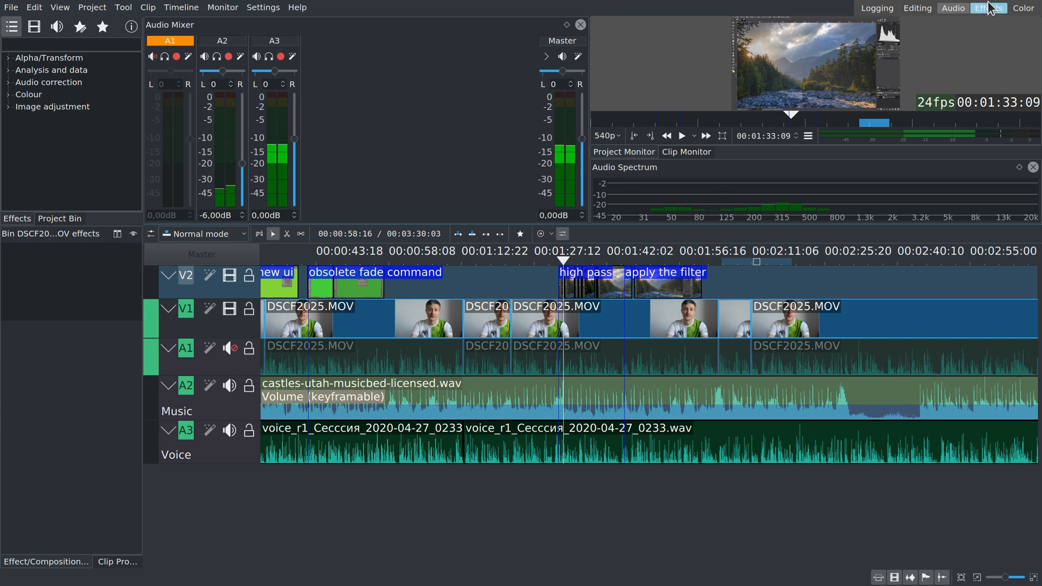
- Switch to the Effects layout and scrub the Crop keyframe ruler before reaching Color
left_click(988, 8)
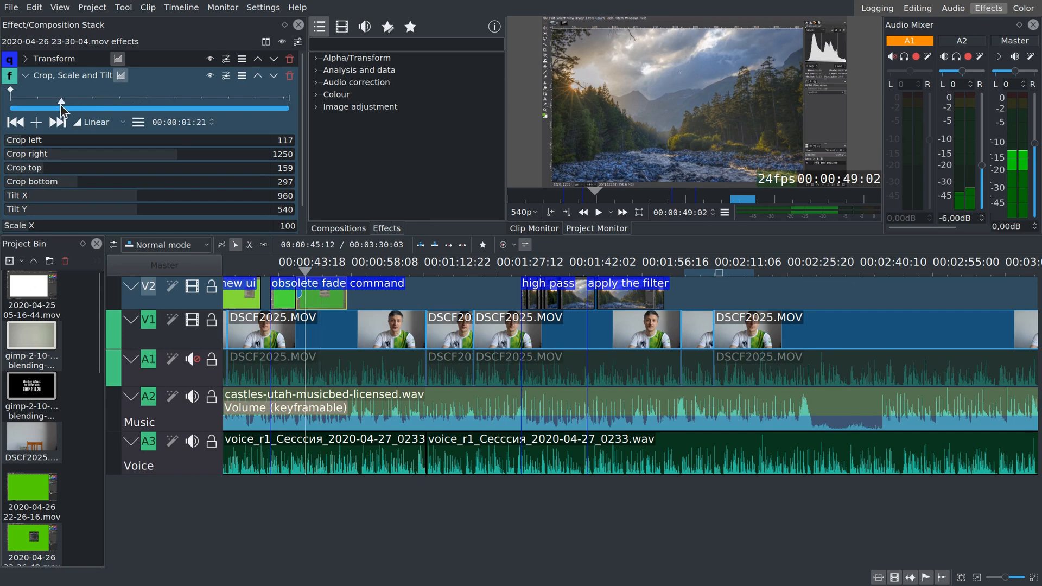
left_click(1026, 9)
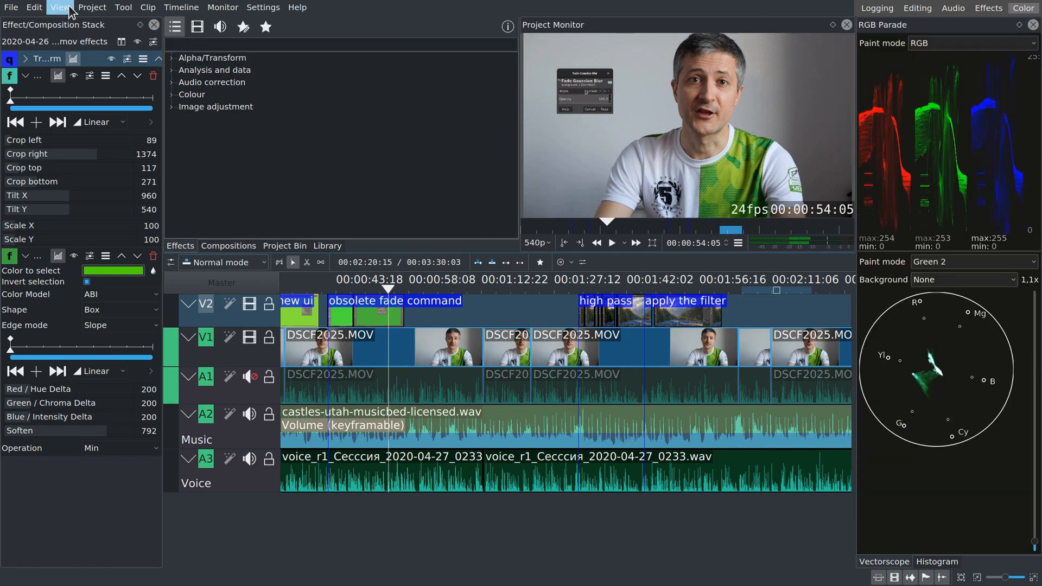
- Choose Save Layout to store the color-grading arrangement as a new layout
left_click(62, 7)
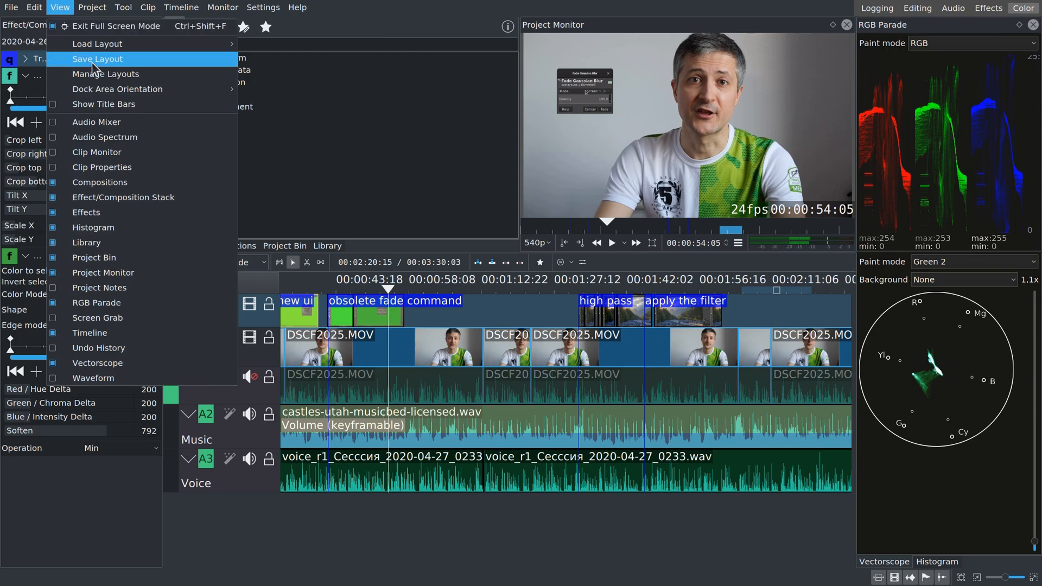
left_click(97, 59)
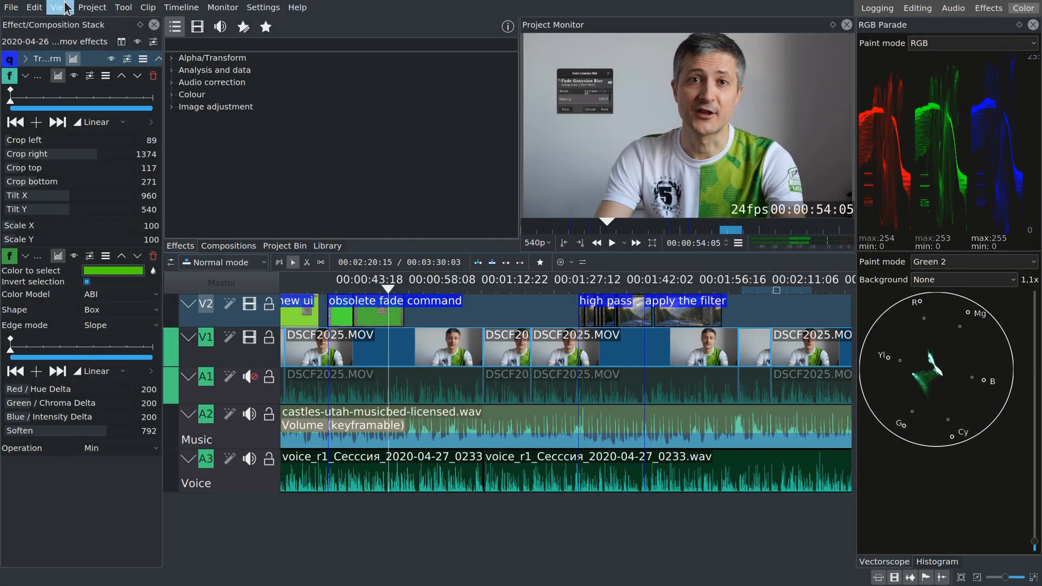
- Review the saved layouts, including the custom My Color, in Manage Layouts
left_click(58, 8)
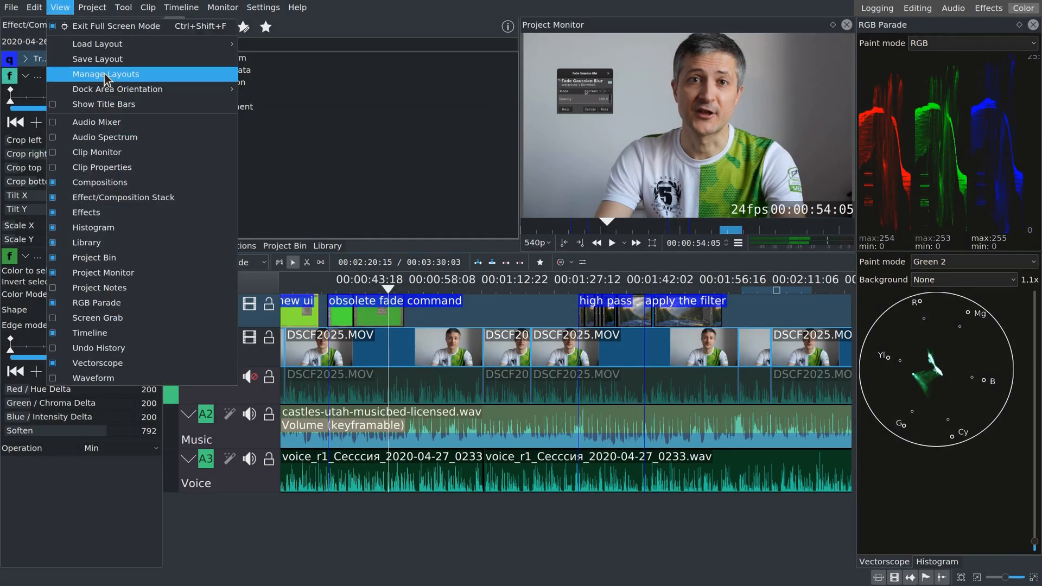
left_click(105, 74)
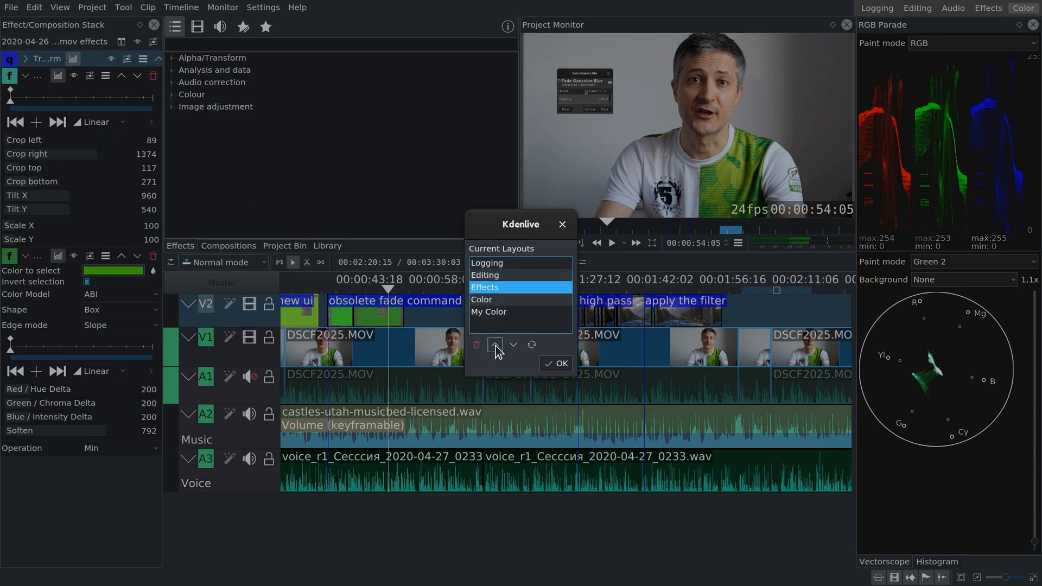
left_click(495, 346)
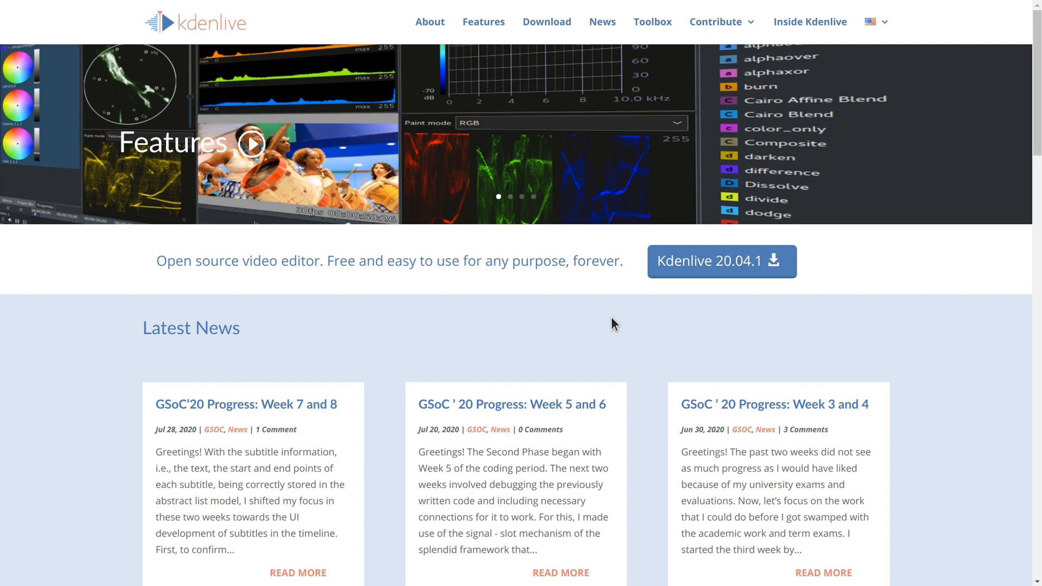
mouse_move(610, 273)
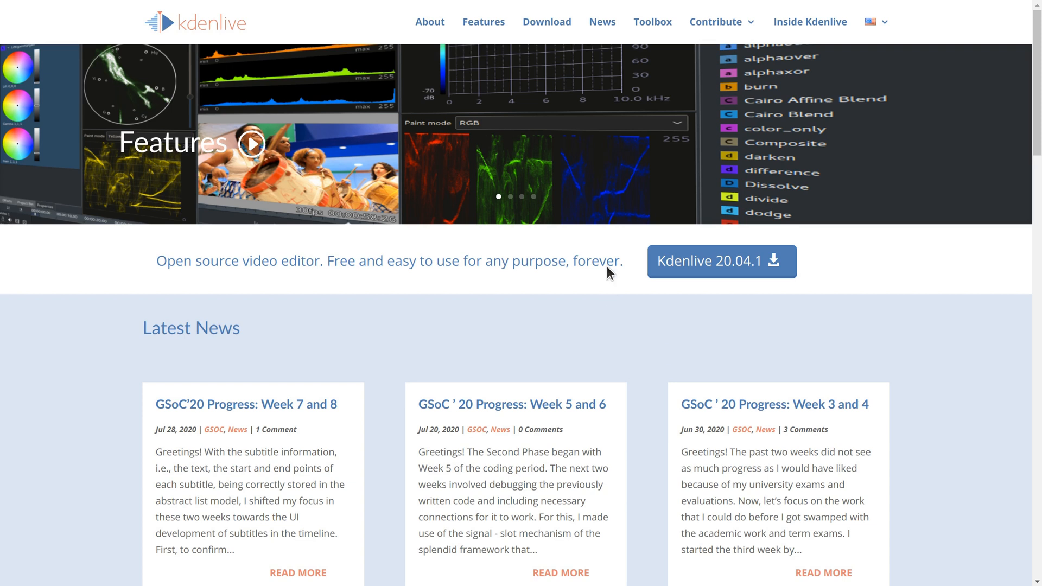
- Follow the Download link in kdenlive.org's top navigation bar
left_click(547, 22)
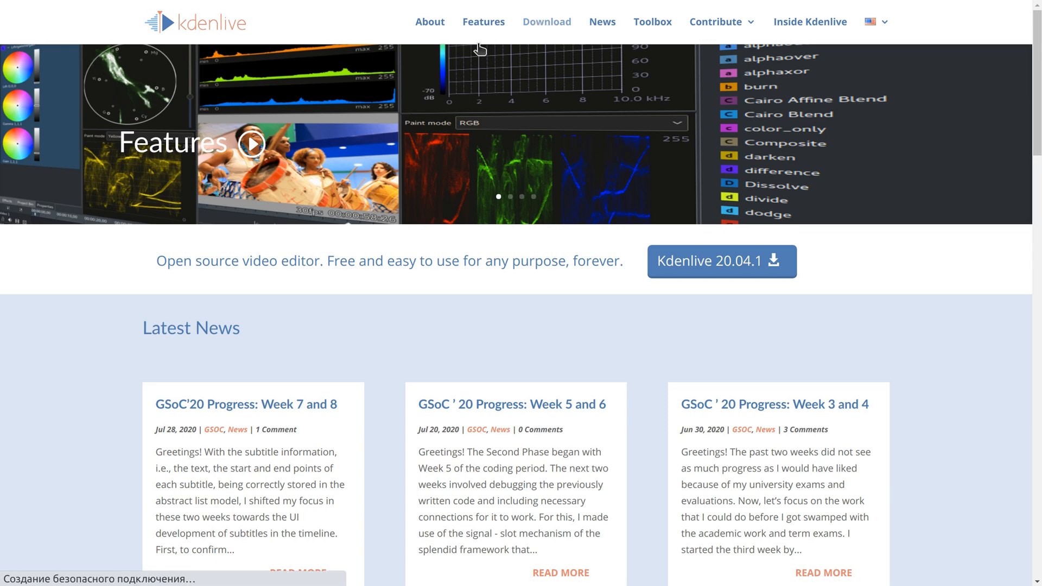
left_click(547, 22)
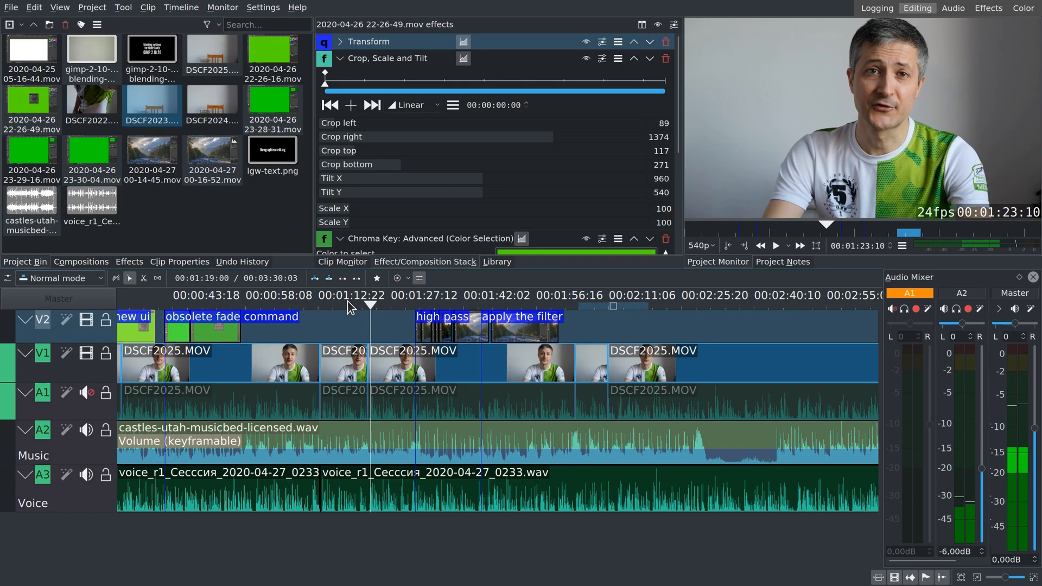
- Select the V2 clip and drag its Crop right value from 1082 to 1261
left_click(777, 245)
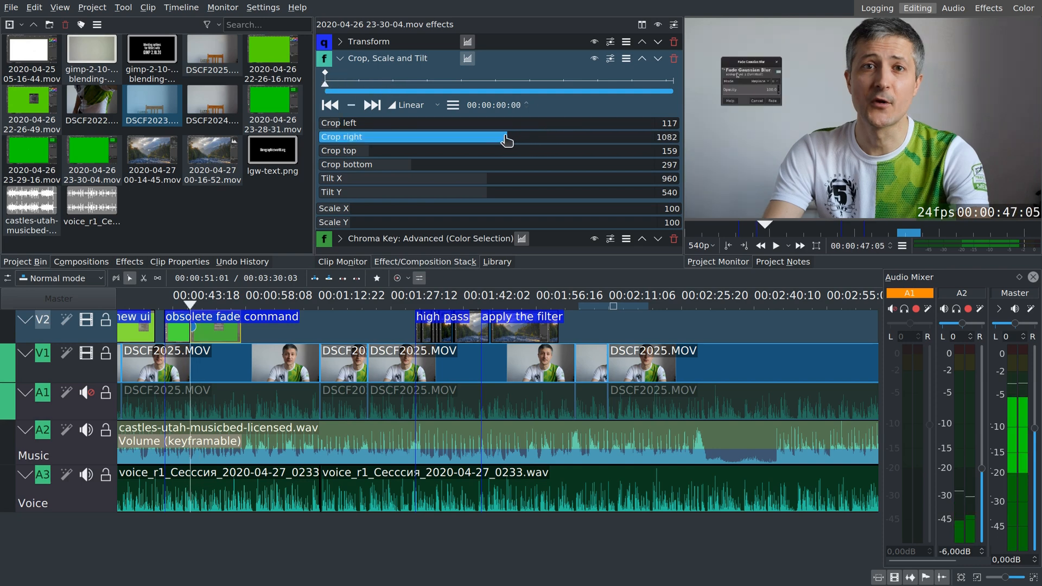
left_click_drag(505, 140, 541, 140)
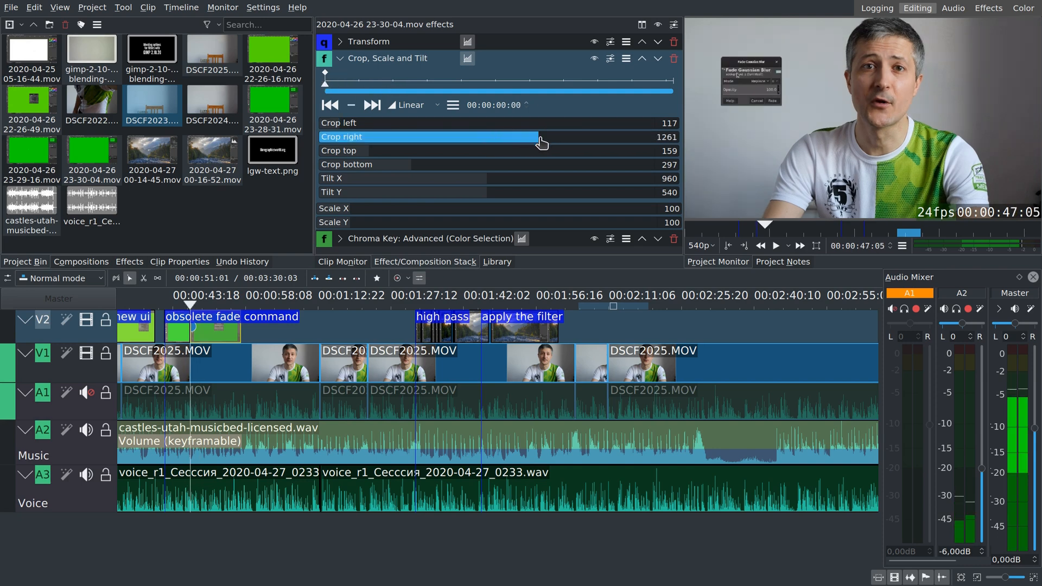